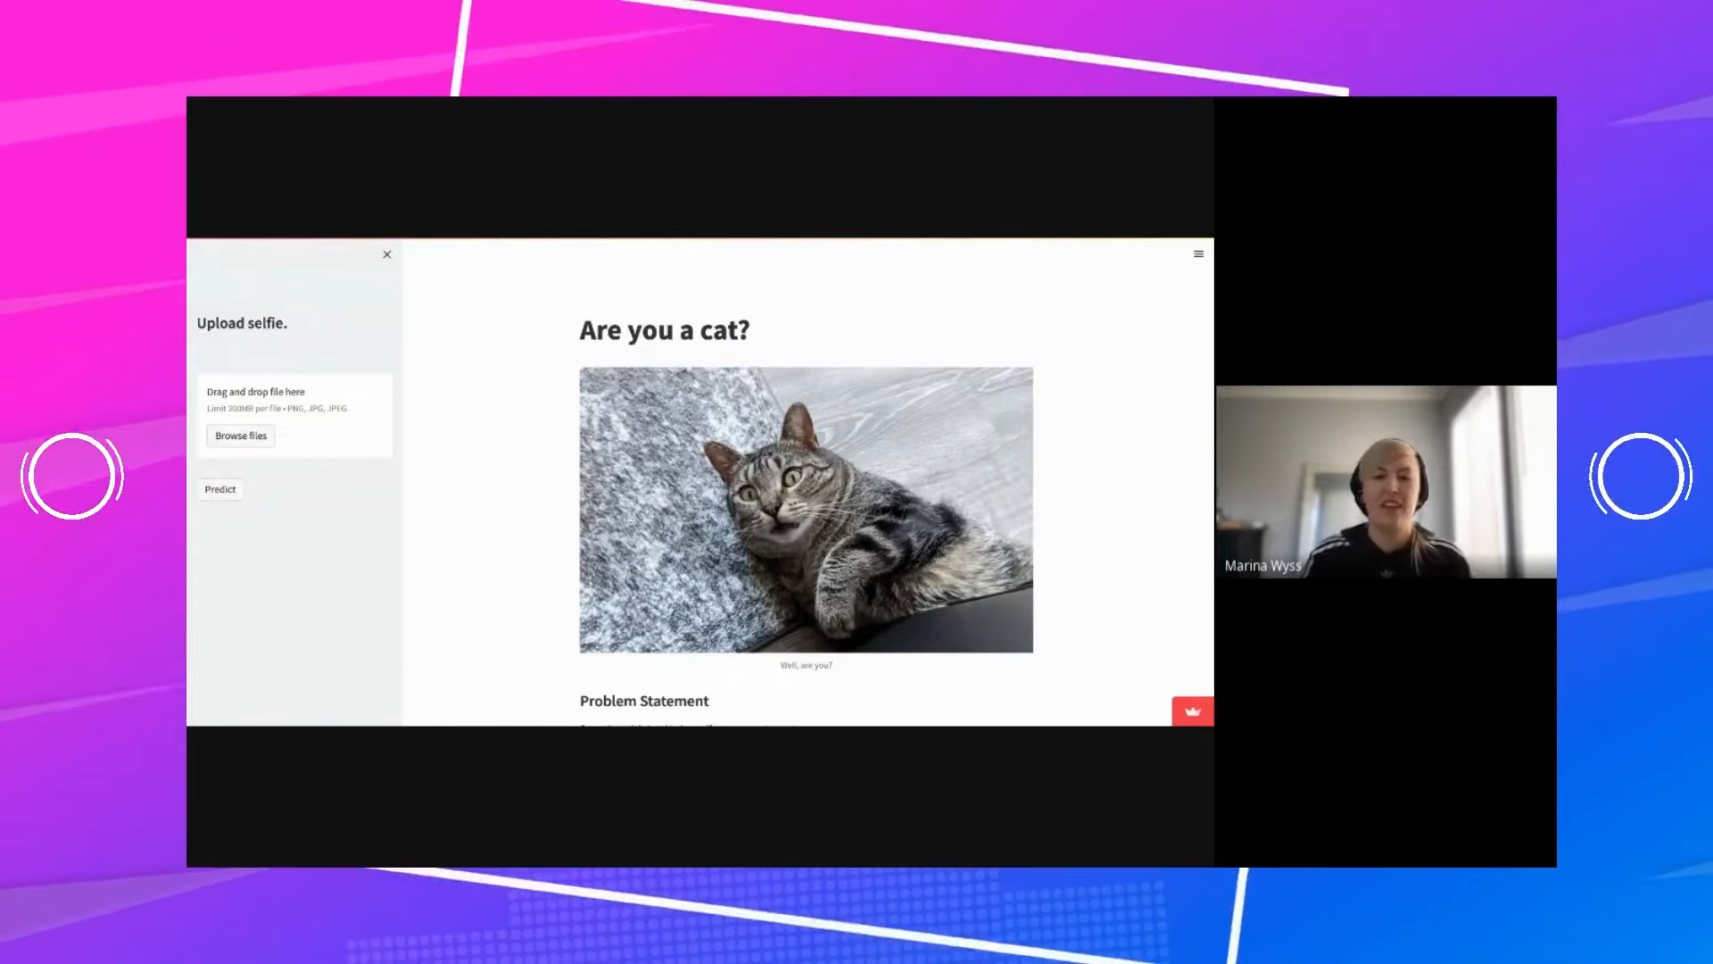
# Scroll down the Are you a cat? app to reach the selfie upload area.
pyautogui.scroll(-3)
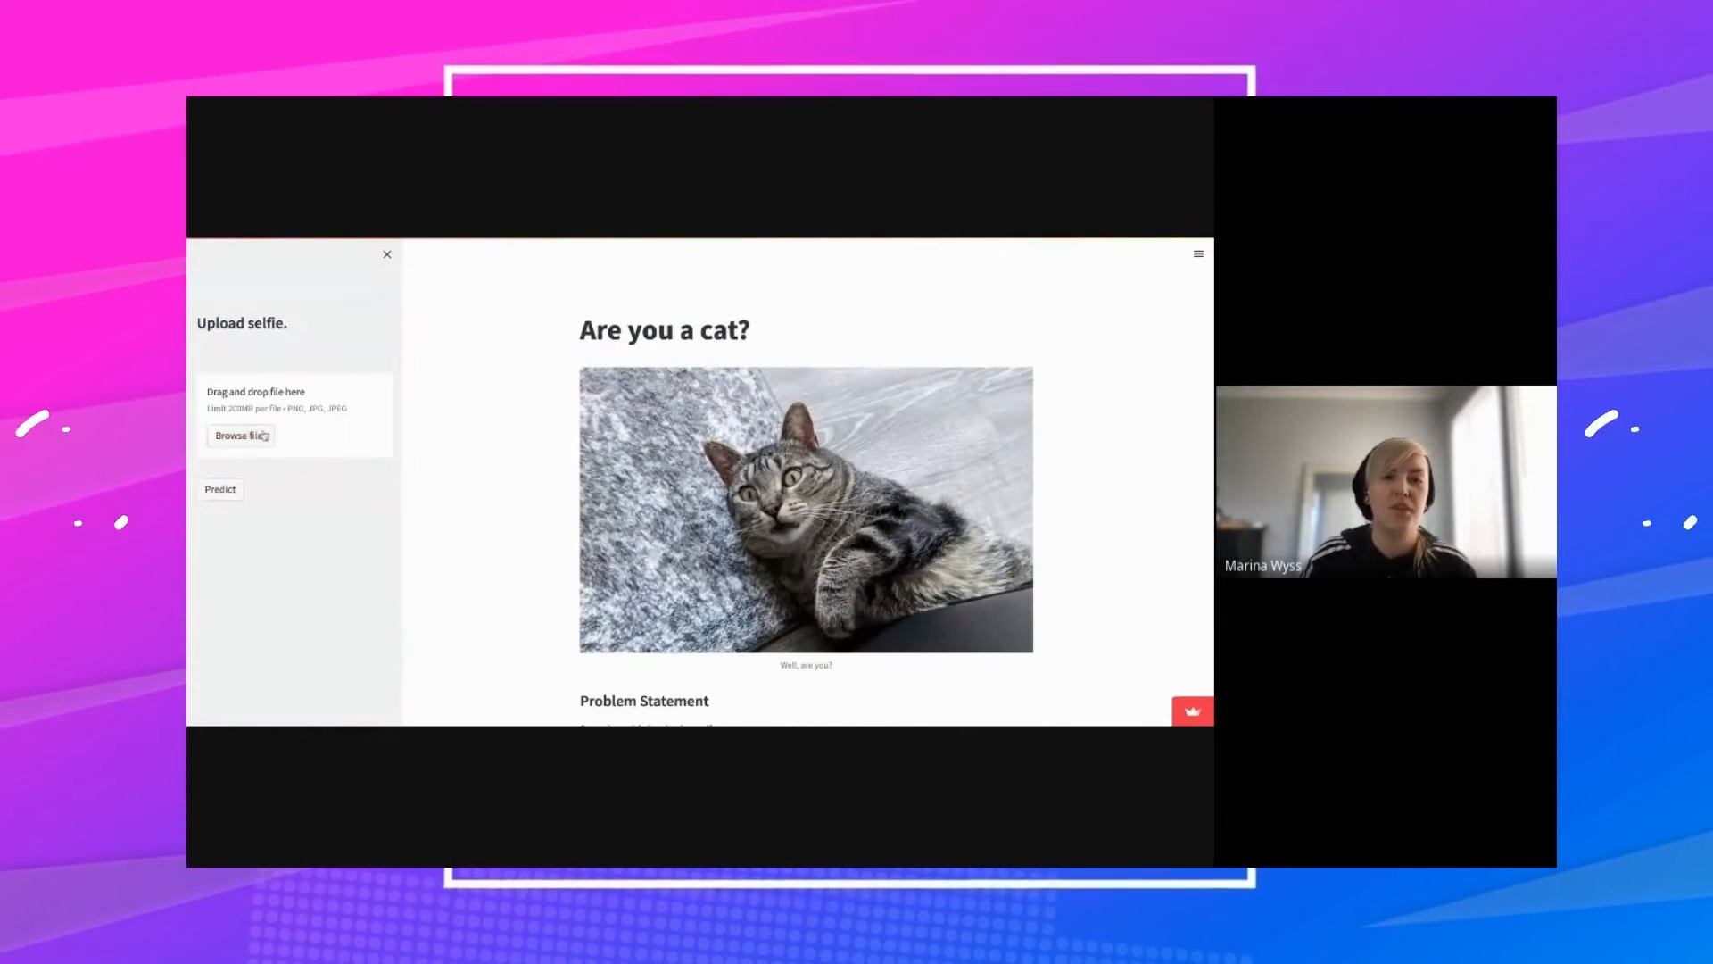
pyautogui.moveTo(240, 434)
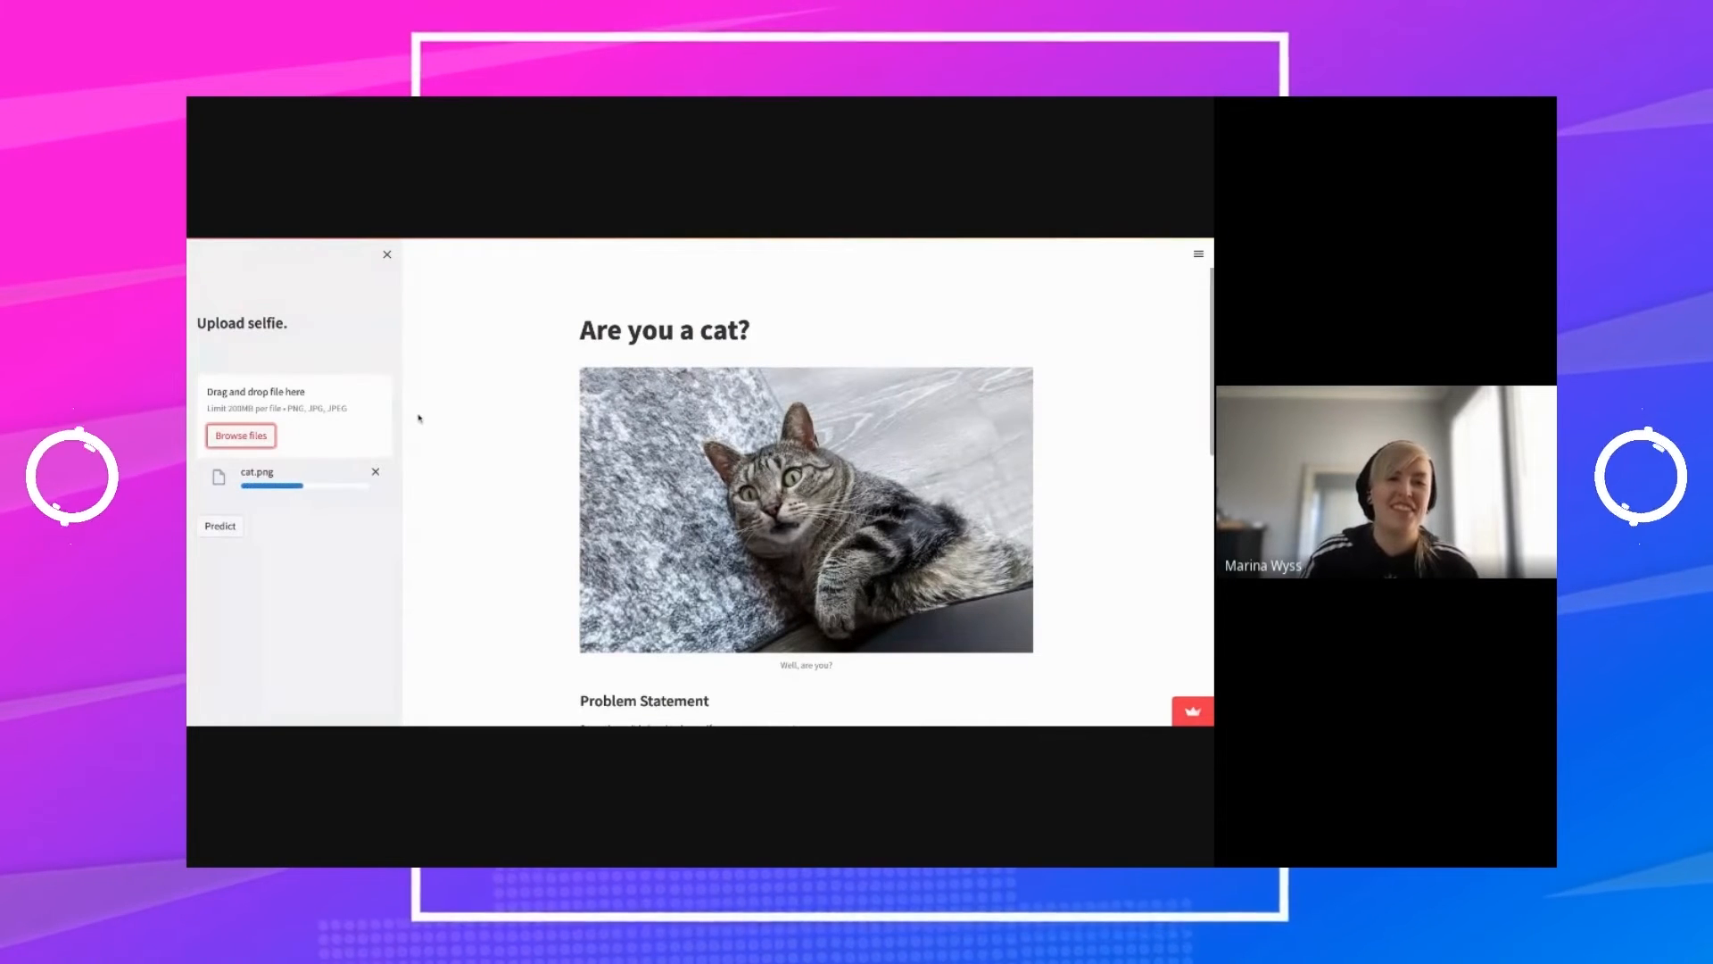
# Run Predict on the cat photo and answer the feedback question.
pyautogui.click(219, 526)
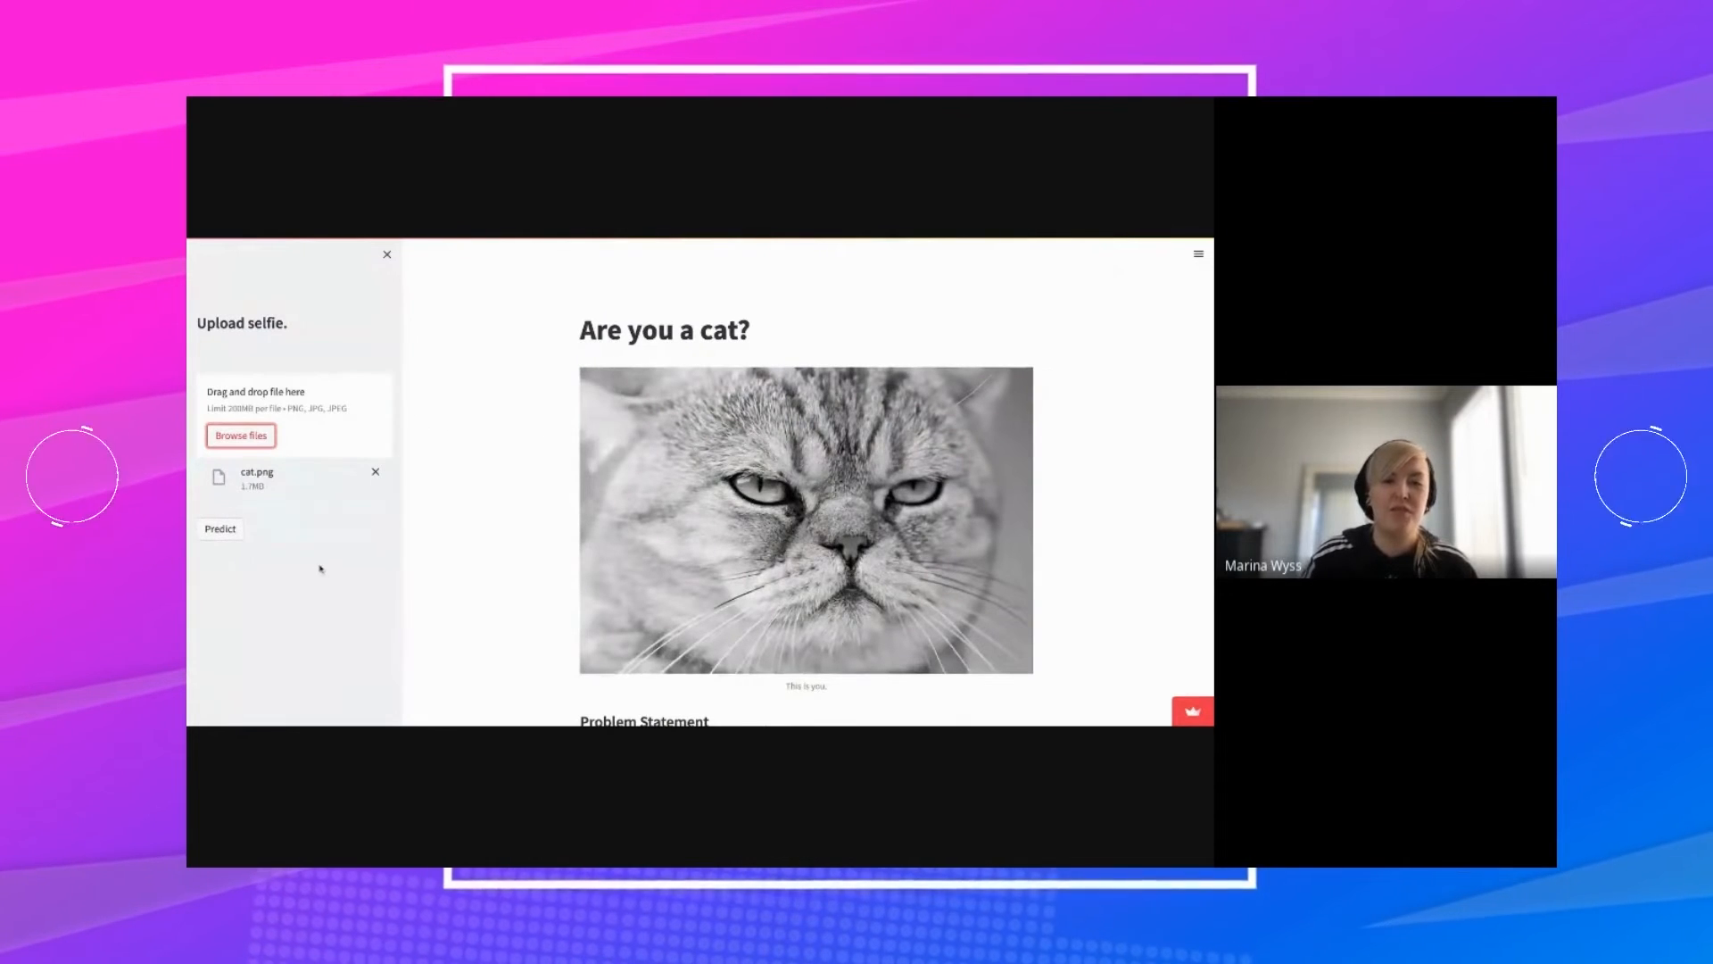
pyautogui.click(220, 529)
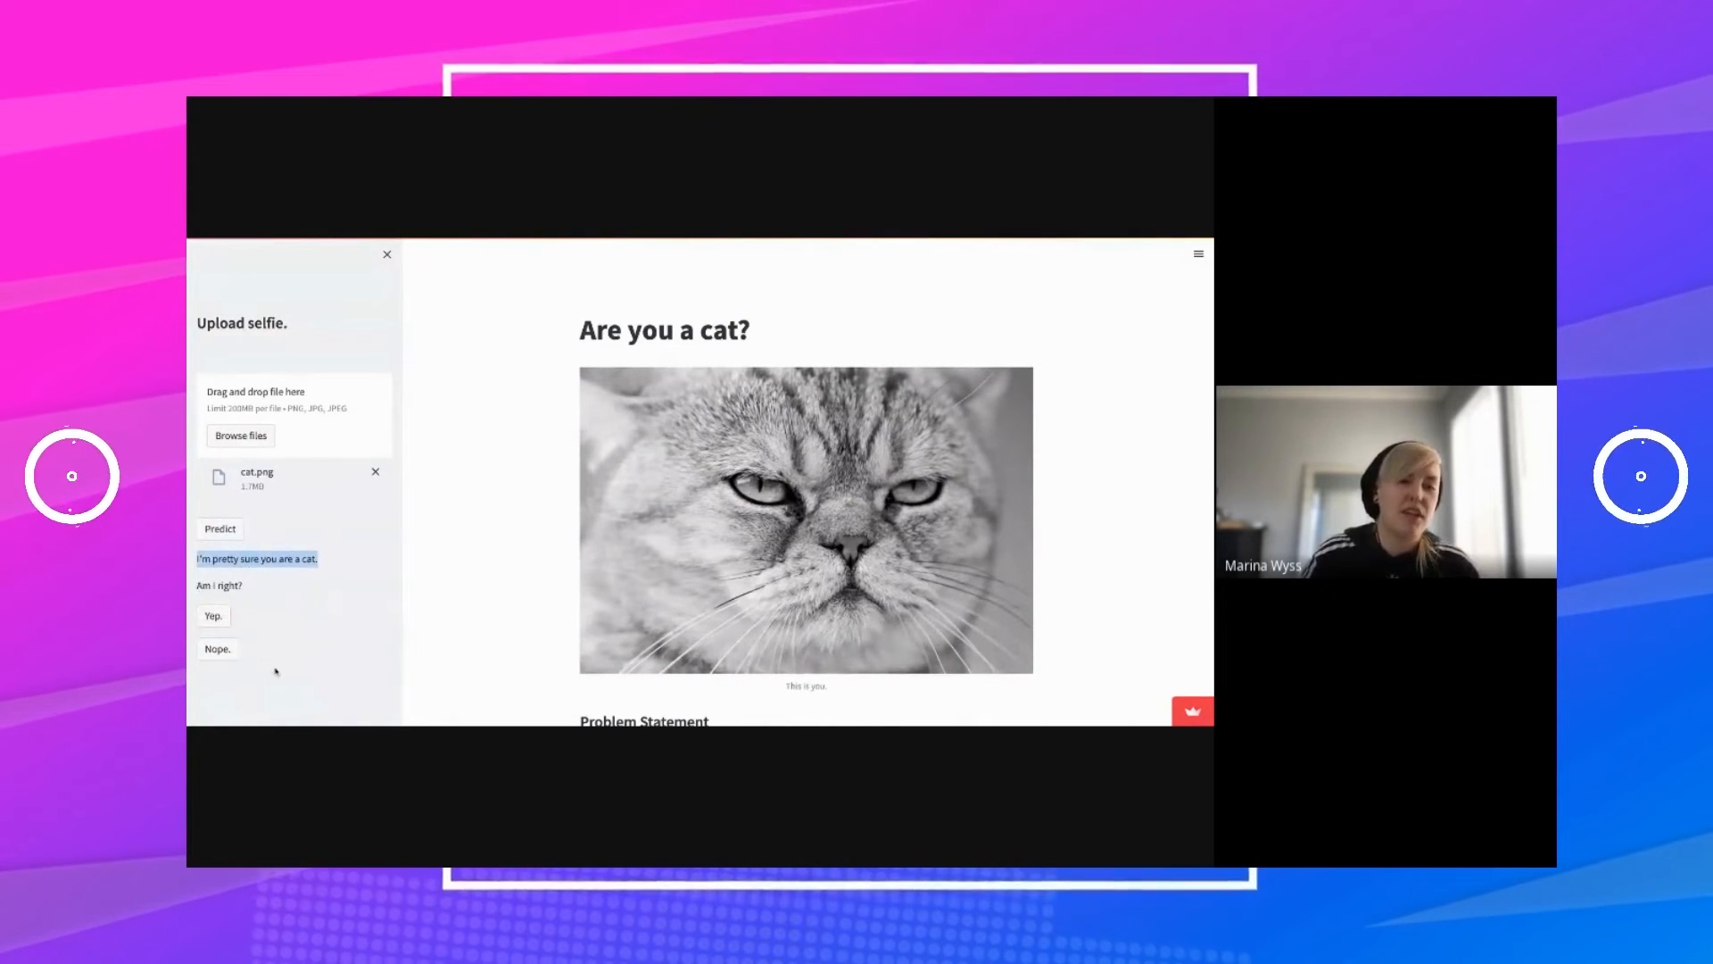
pyautogui.click(213, 615)
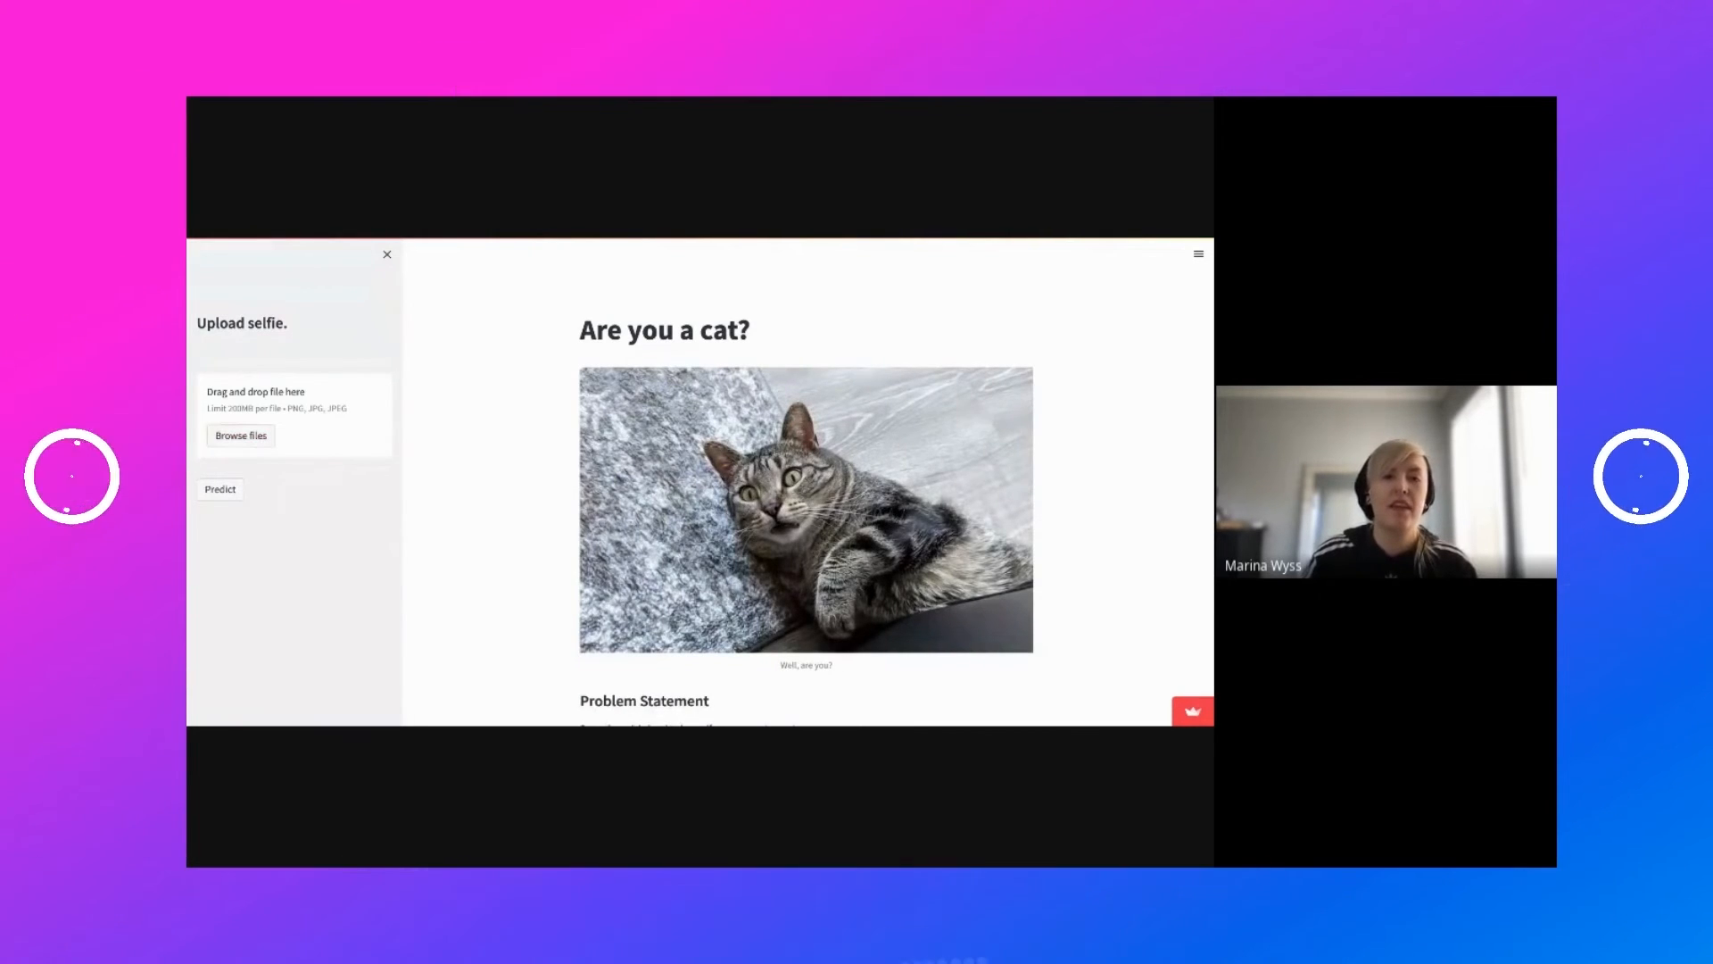
# Upload not_a_cat.png, predict it, and answer Yep to confirm it is not a cat.
pyautogui.click(240, 434)
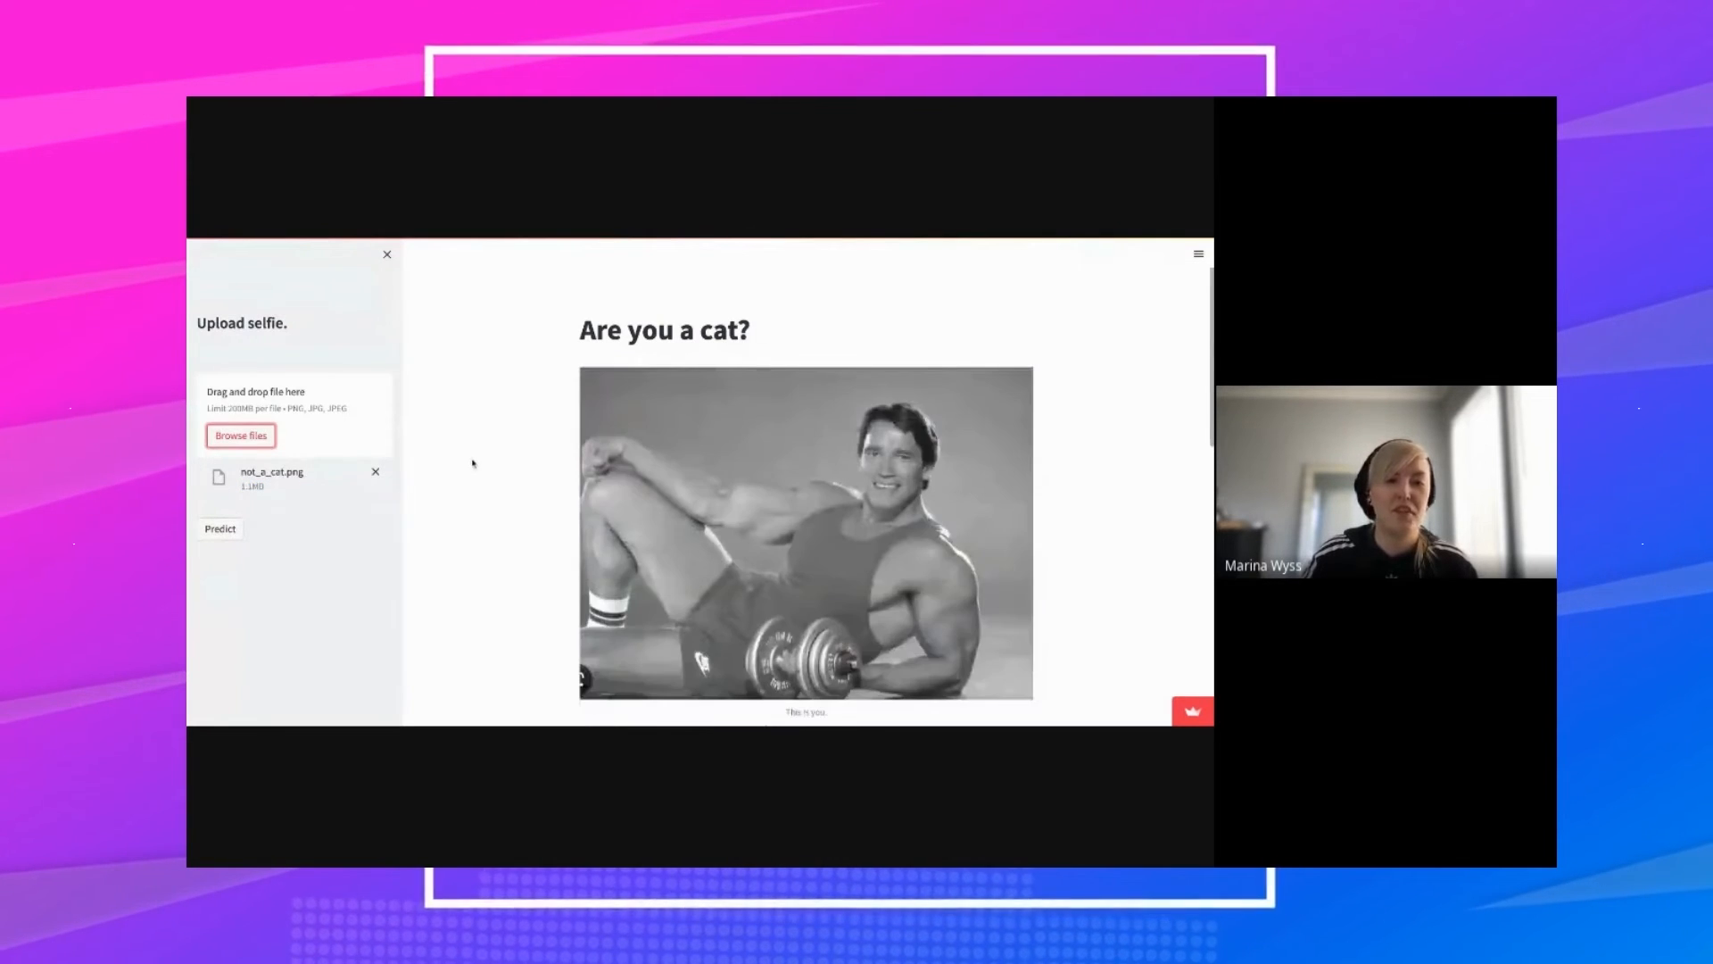
pyautogui.click(219, 529)
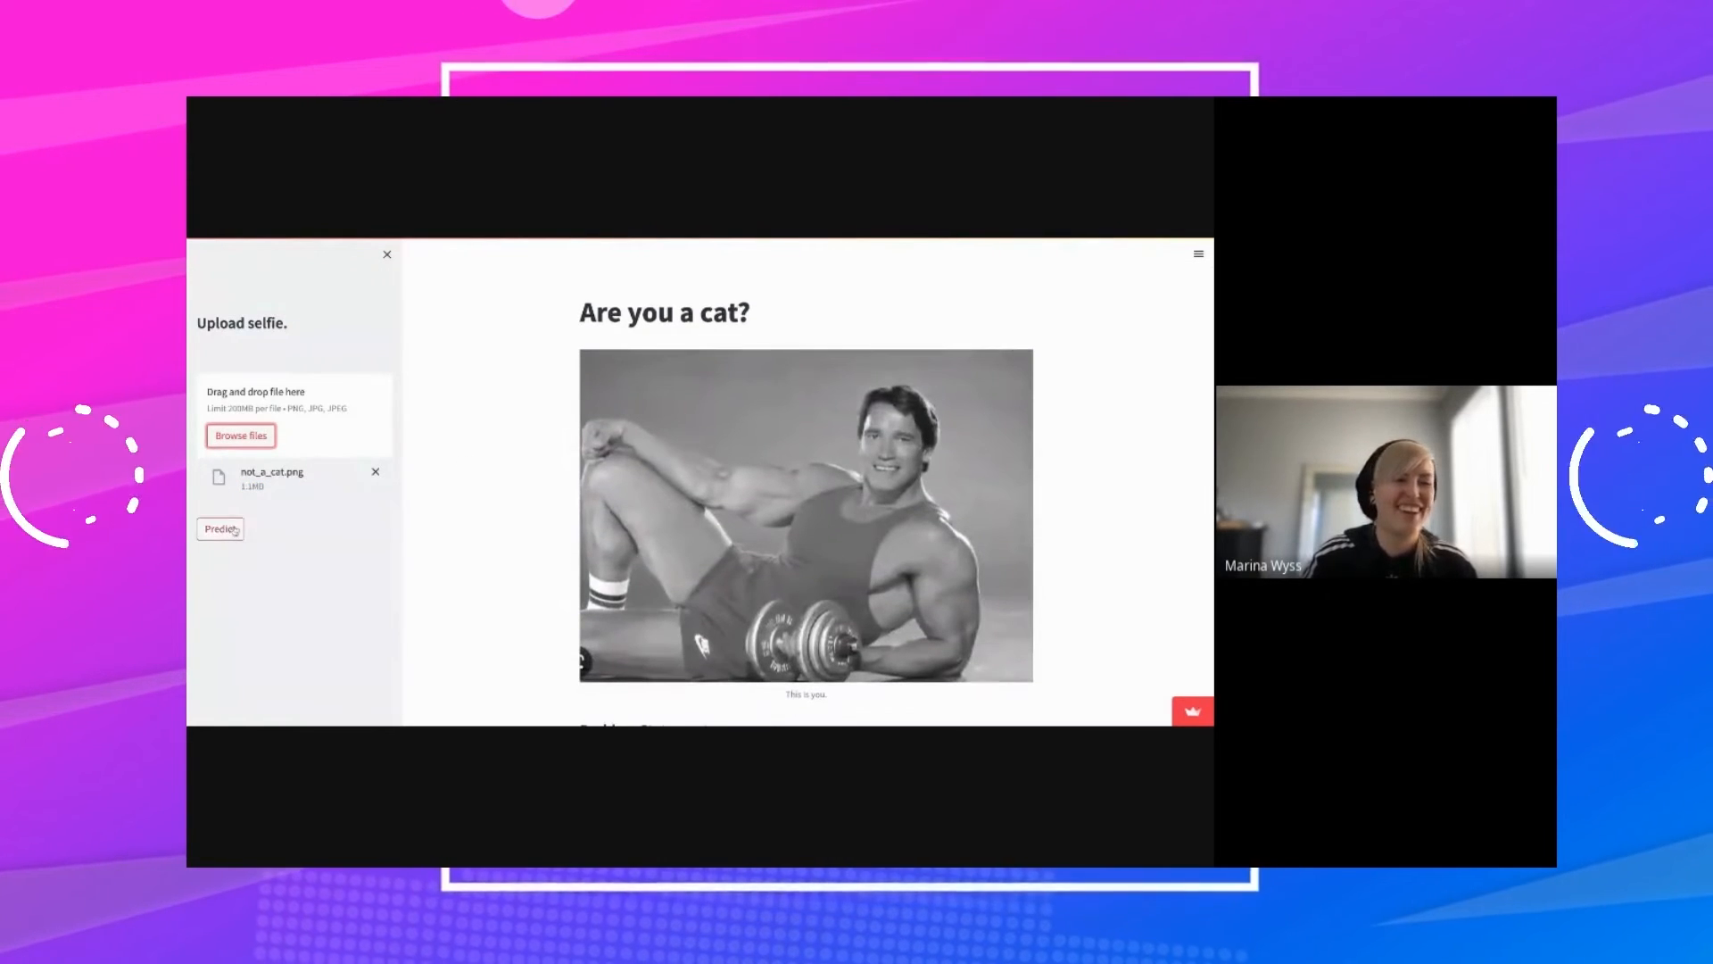
pyautogui.click(221, 529)
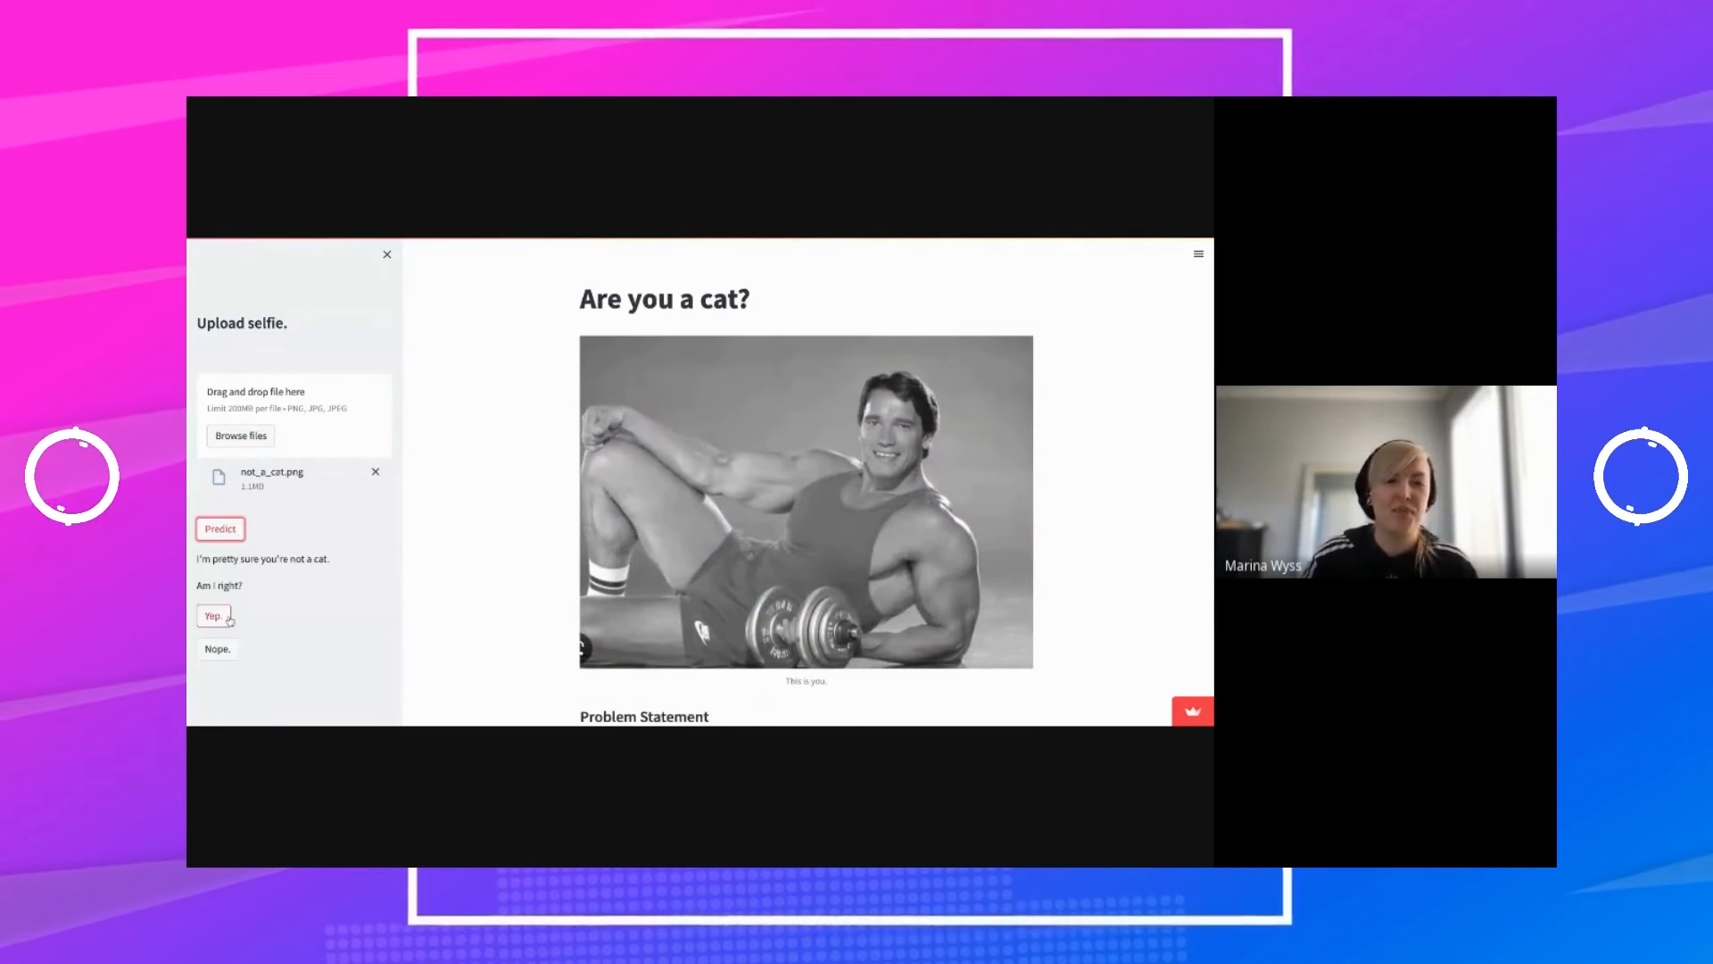
pyautogui.click(220, 527)
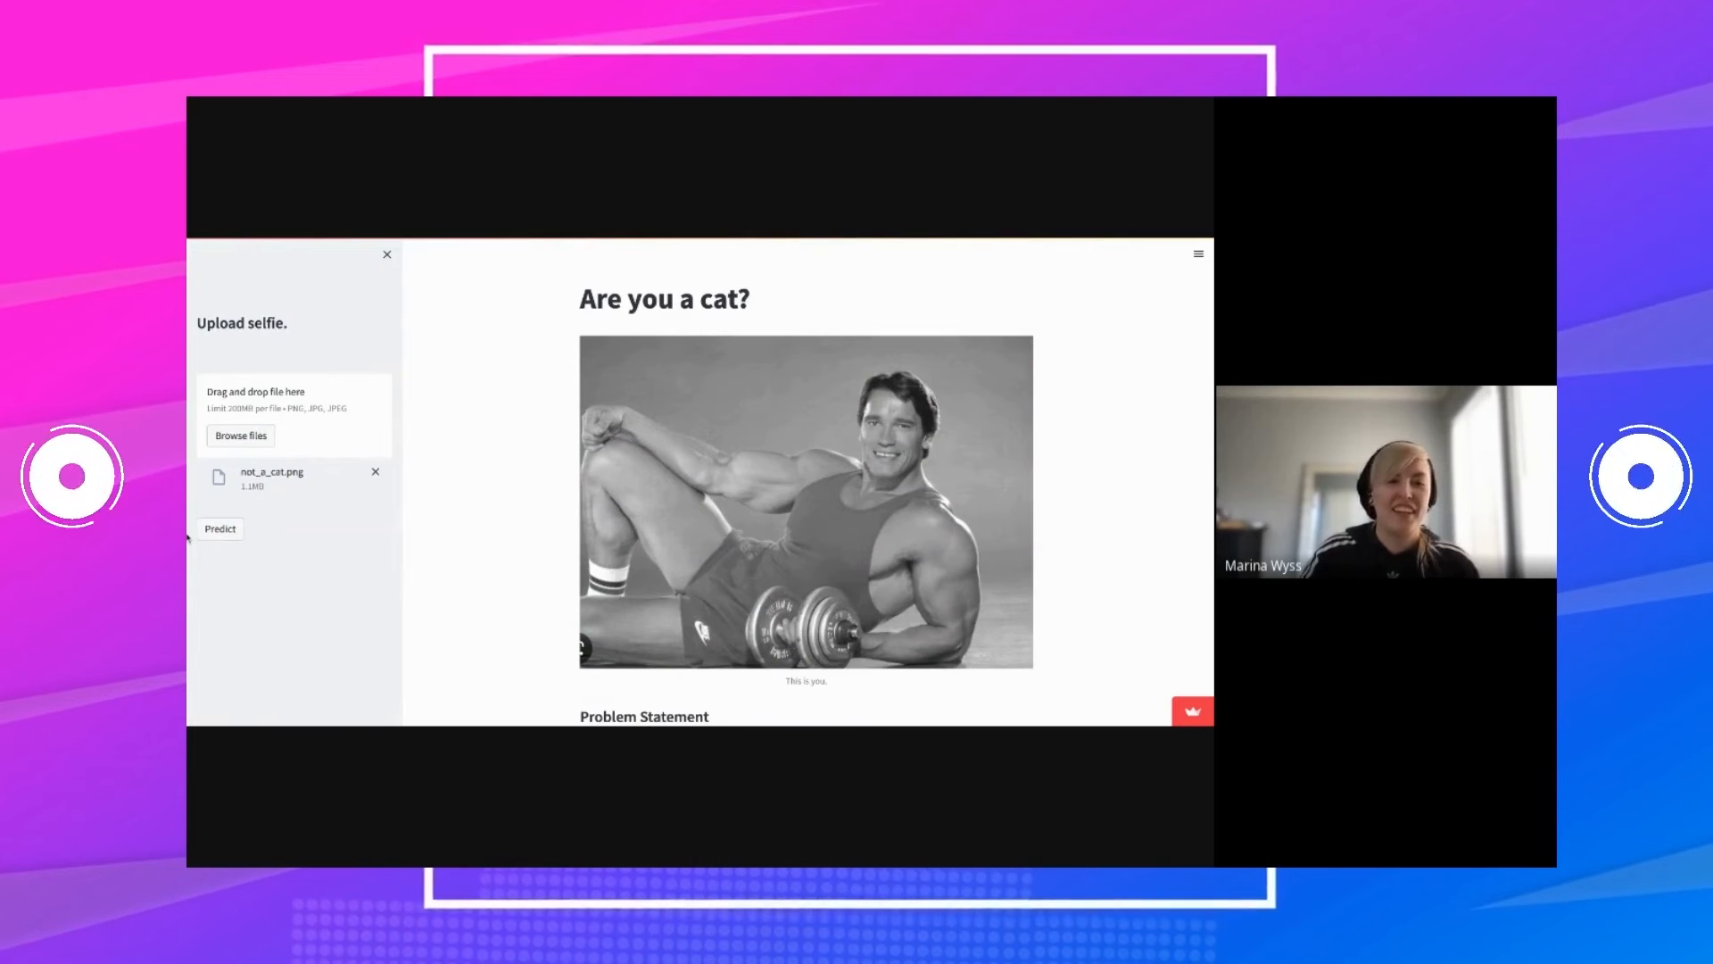